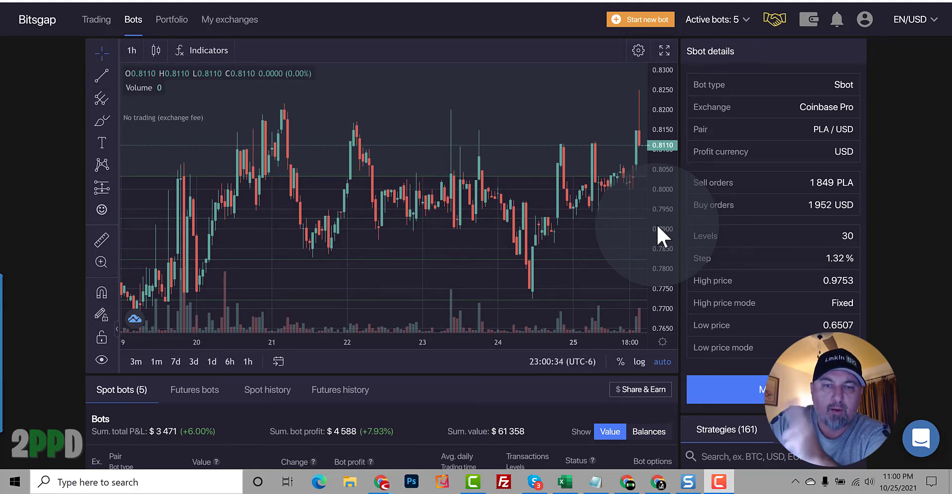
pyautogui.moveTo(668, 239)
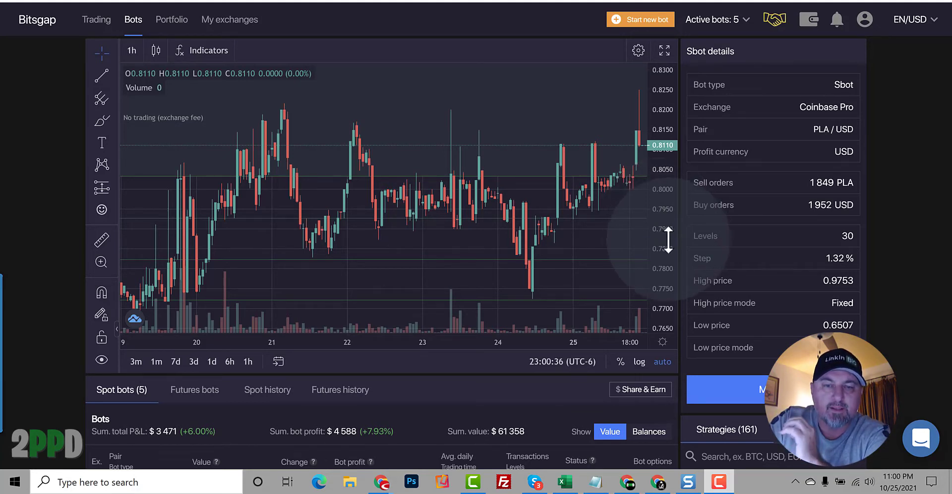
pyautogui.moveTo(492, 206)
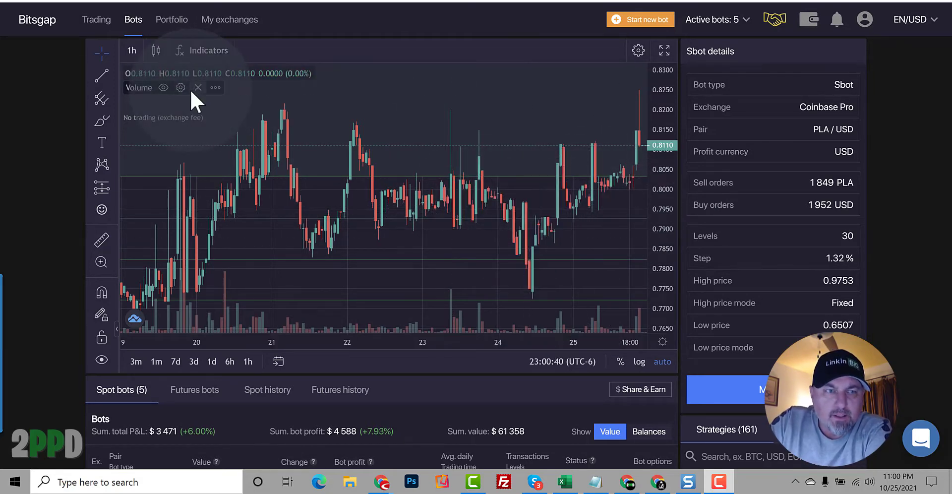
pyautogui.moveTo(140, 92)
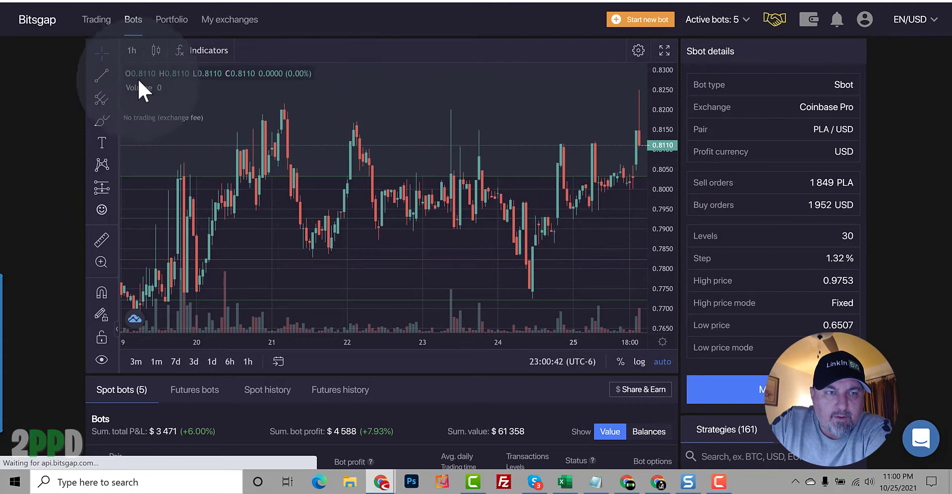
# Show the Balance list with in-trade and available amounts for ICP, FARM, FET, USD, ETH and SOL
pyautogui.scroll(-3)
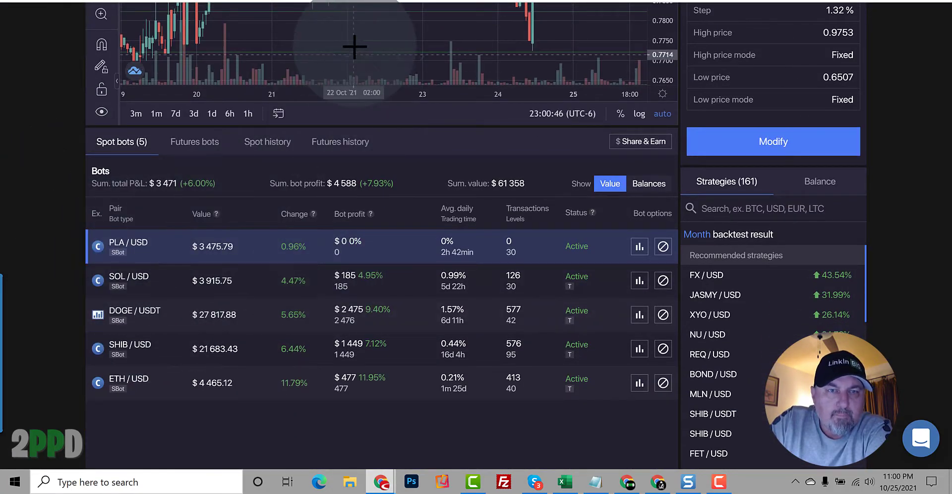
pyautogui.moveTo(100, 249)
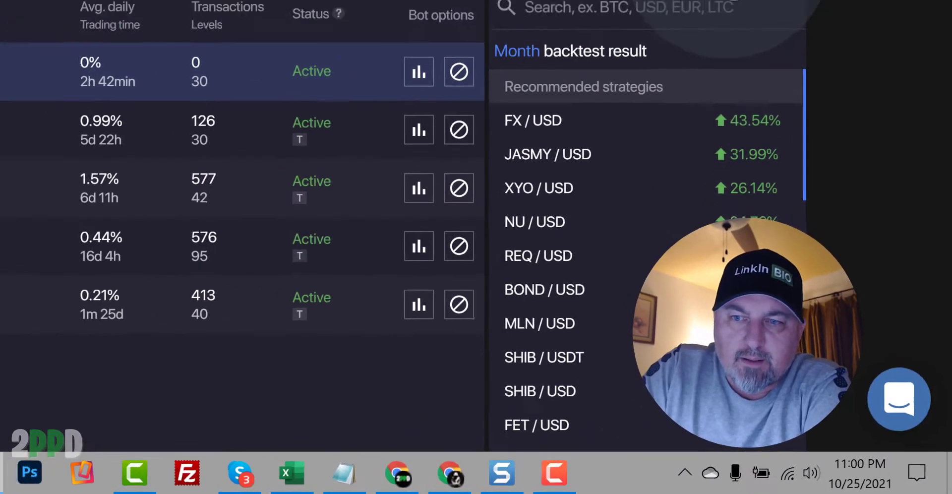
pyautogui.click(757, 32)
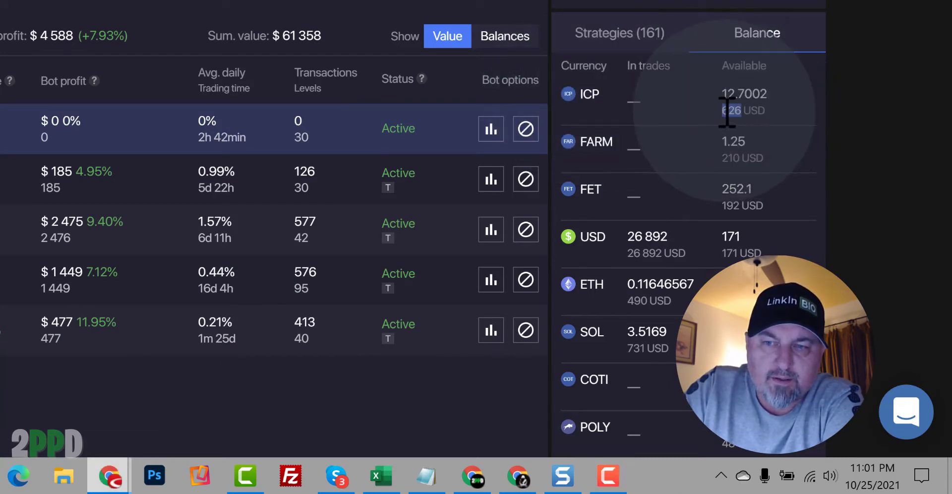
pyautogui.moveTo(698, 146)
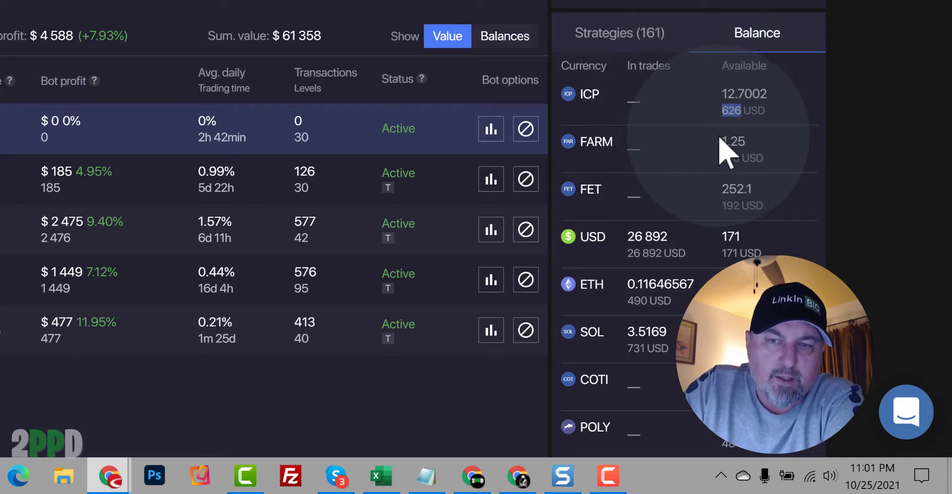
pyautogui.moveTo(716, 157)
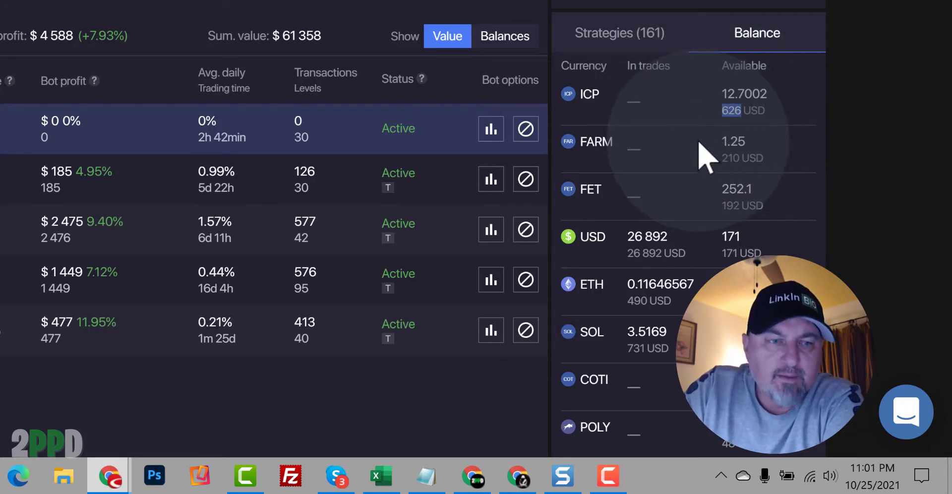
pyautogui.moveTo(716, 167)
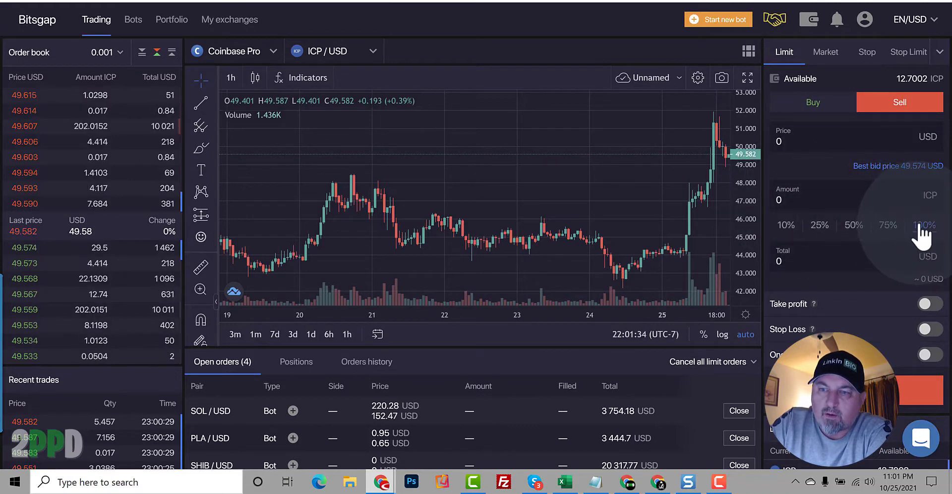
# Place a 100% limit sell of 12.7002 ICP at the best bid on Coinbase Pro ICP/USD
pyautogui.click(924, 225)
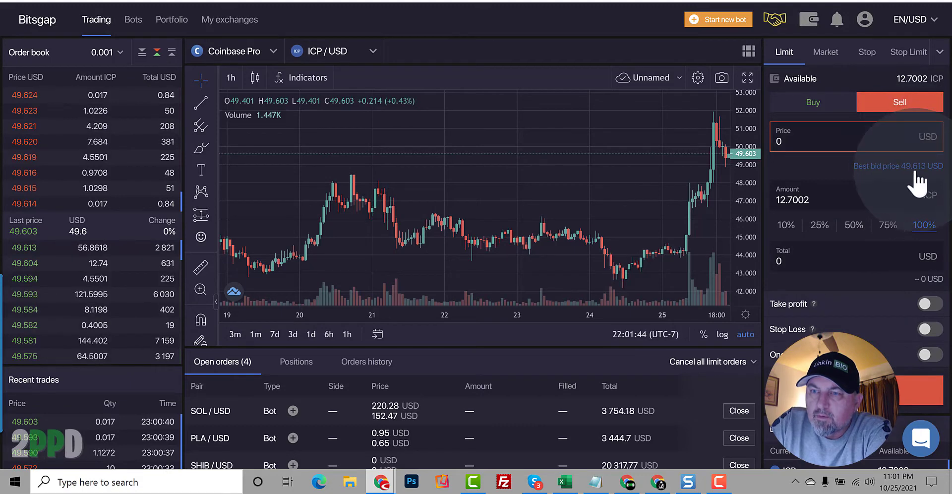
pyautogui.click(899, 166)
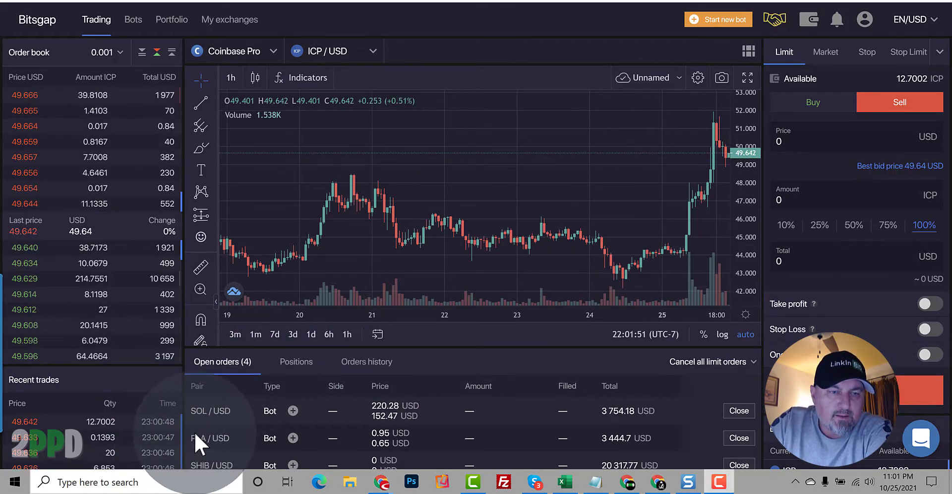
pyautogui.click(899, 102)
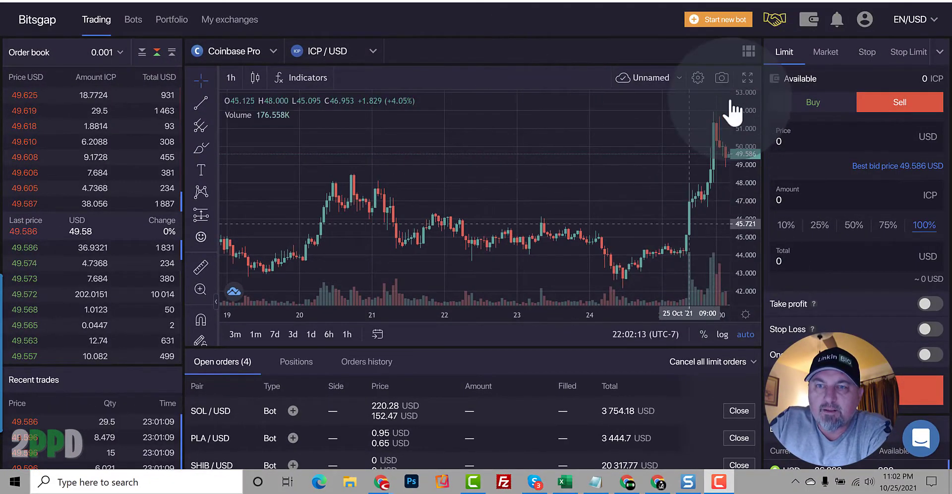
# Back on the bots overview, confirm USD available is now 800 with ICP gone
pyautogui.click(132, 19)
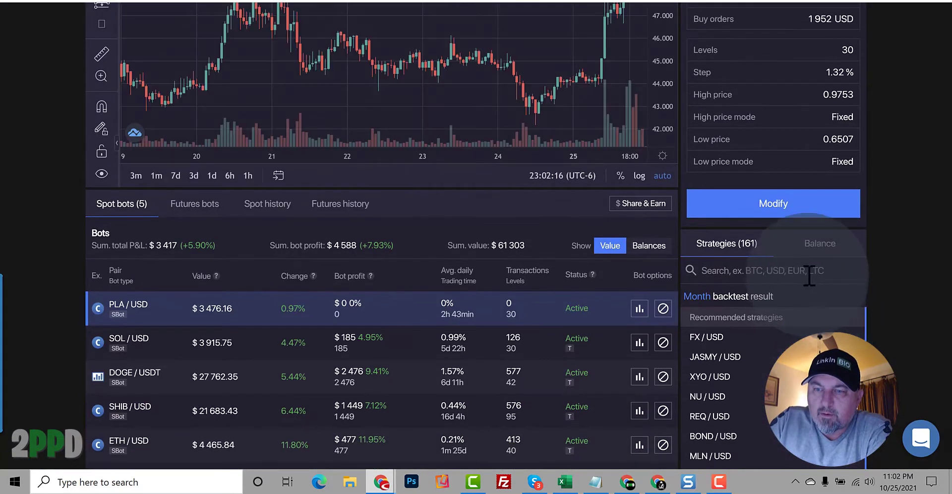
pyautogui.click(820, 243)
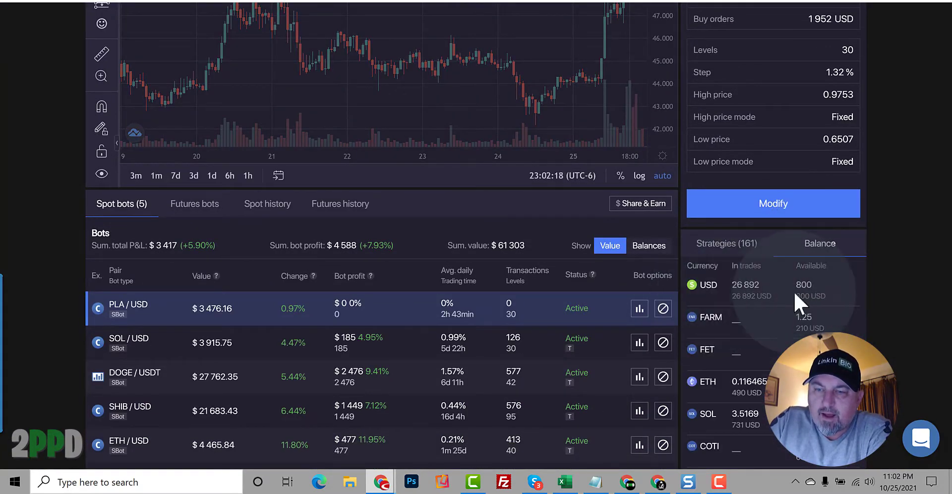
pyautogui.moveTo(810, 298)
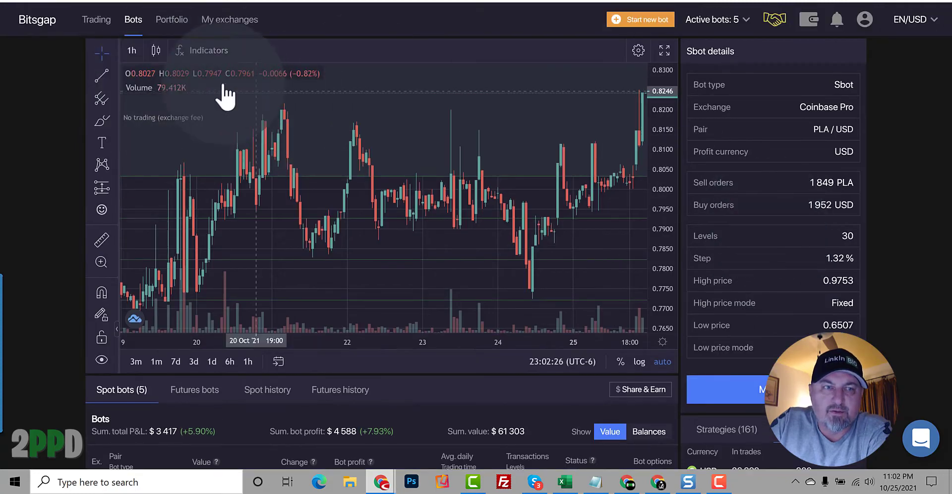
pyautogui.moveTo(277, 83)
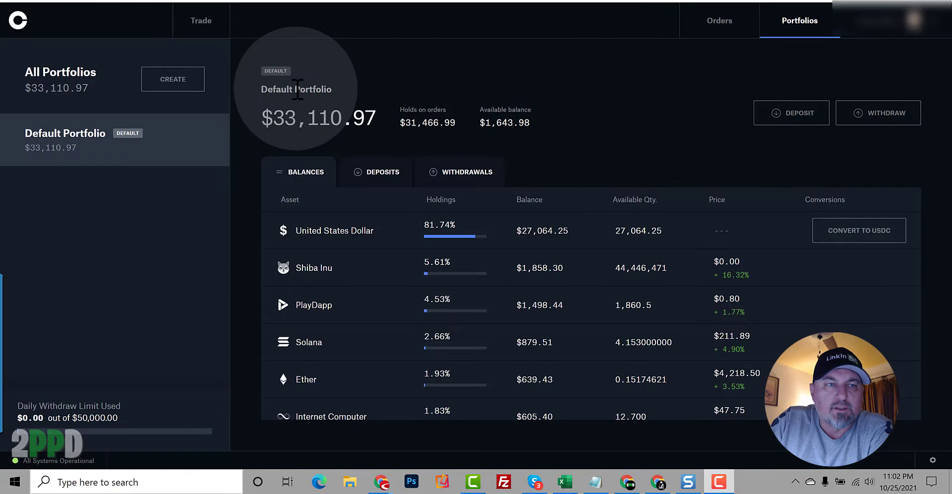
pyautogui.moveTo(592, 112)
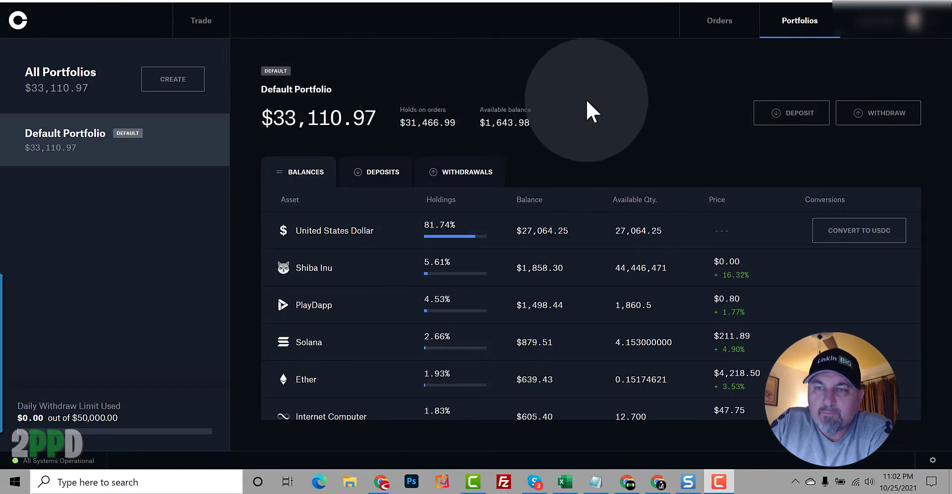
pyautogui.moveTo(792, 115)
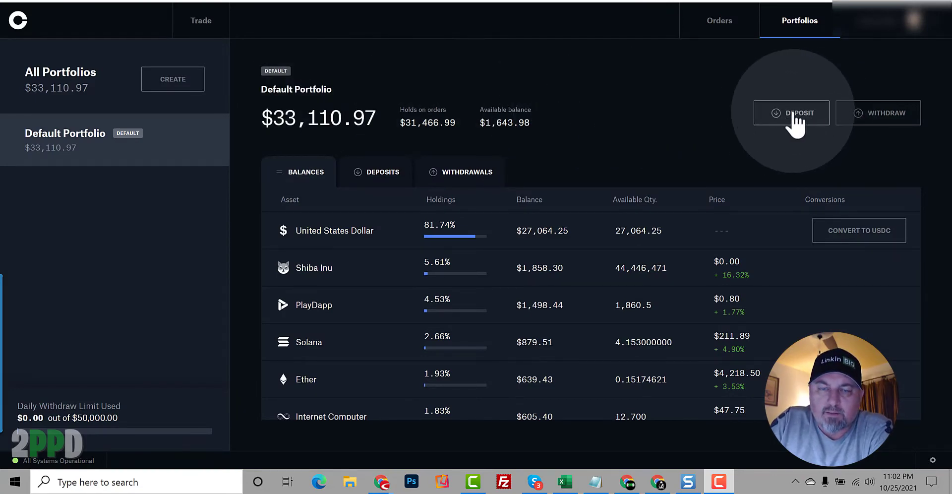
# Start a USD deposit of 3000 from the linked Wells Fargo bank account
pyautogui.click(791, 113)
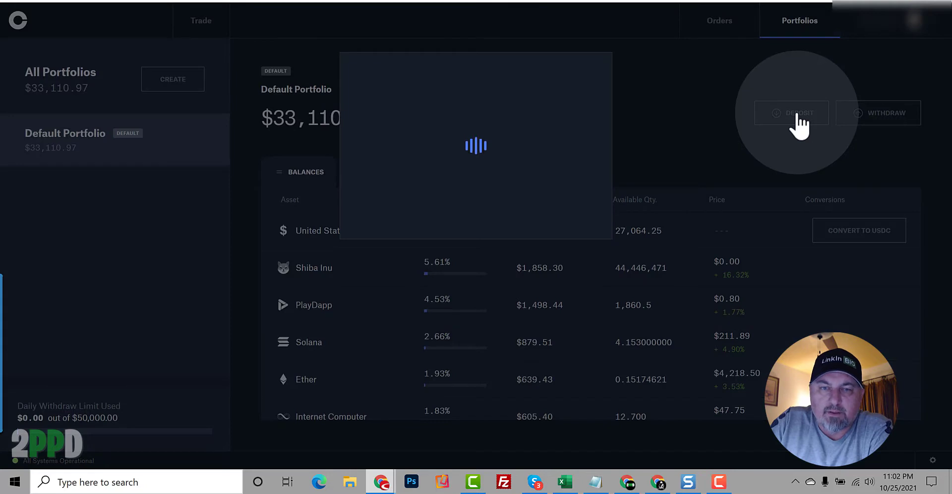
pyautogui.click(791, 112)
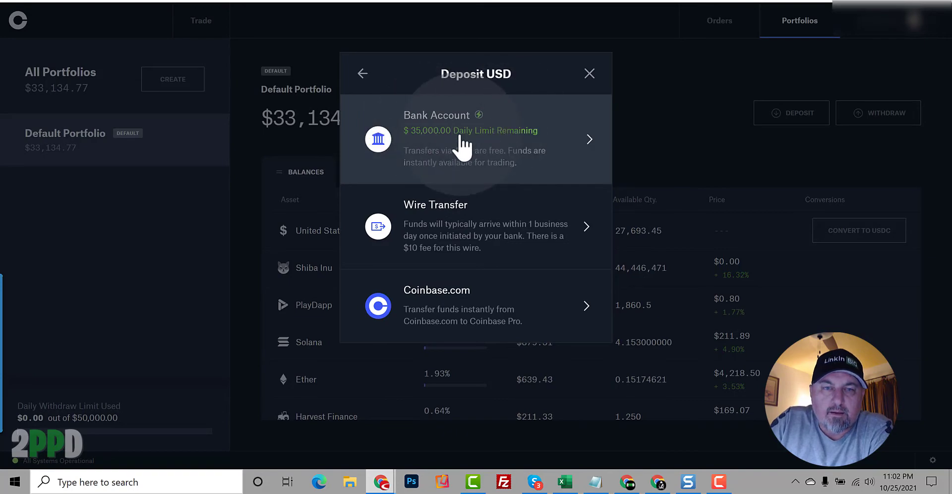
pyautogui.click(475, 139)
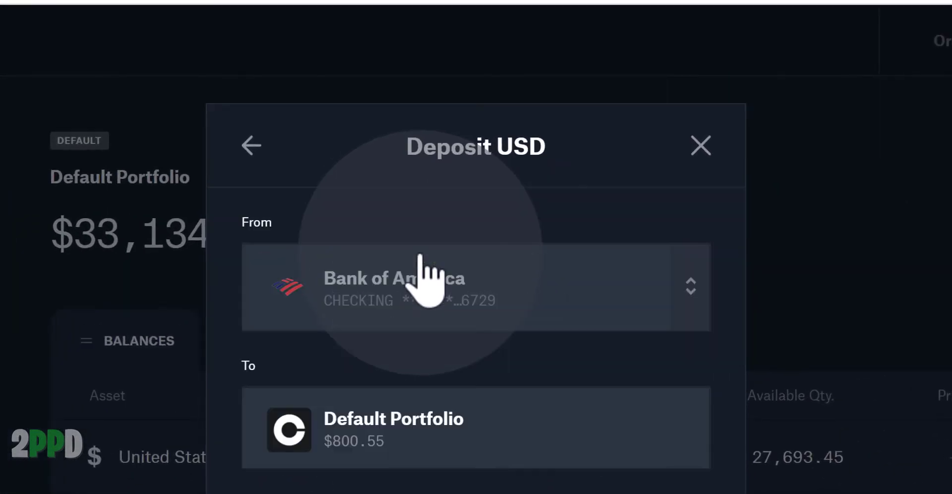
pyautogui.moveTo(687, 309)
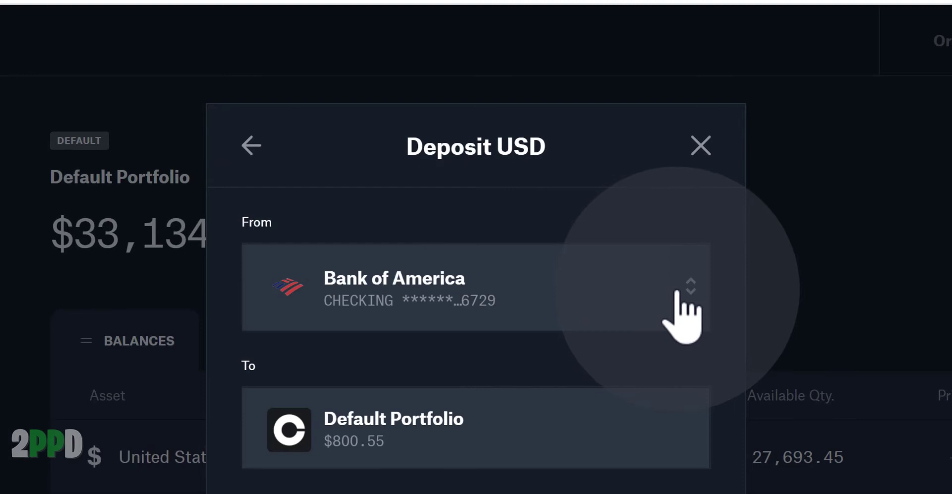
pyautogui.click(692, 287)
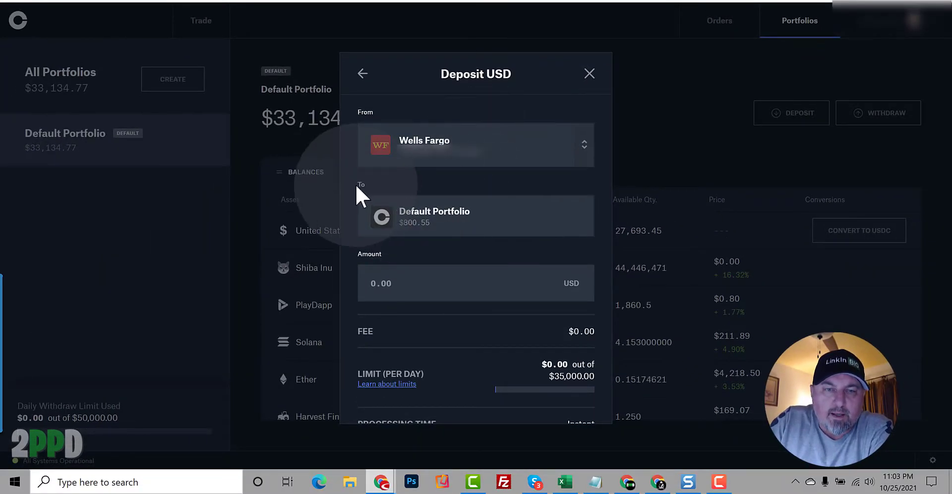
pyautogui.moveTo(405, 283)
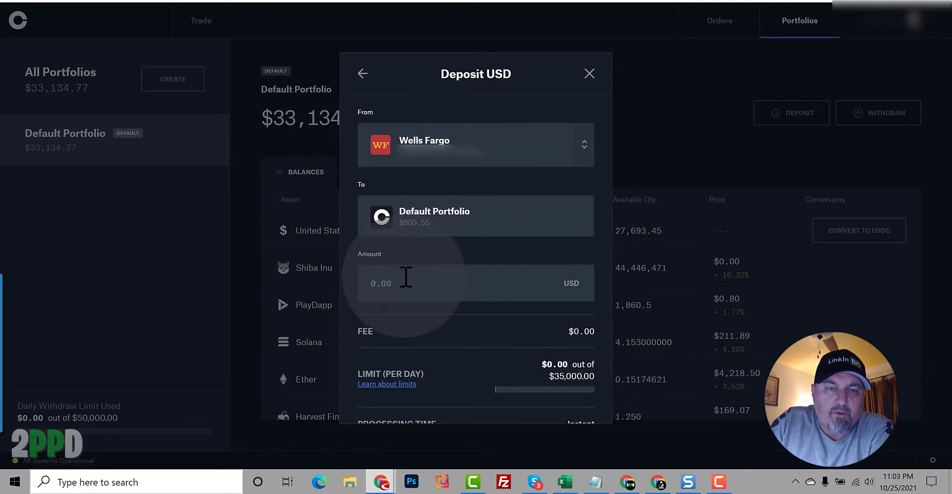
pyautogui.write('3000')
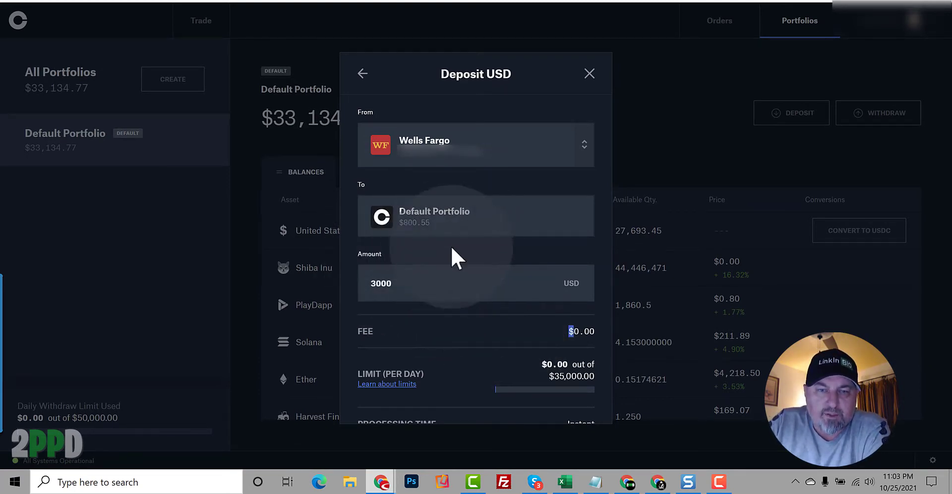
# Preview and confirm the $3,000 deposit, raising the available balance to $4,667.77
pyautogui.scroll(-3)
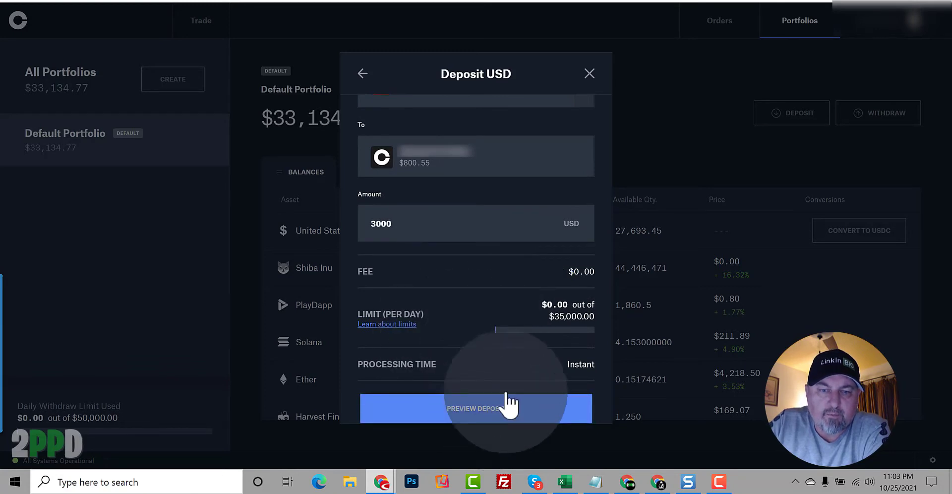
pyautogui.click(475, 407)
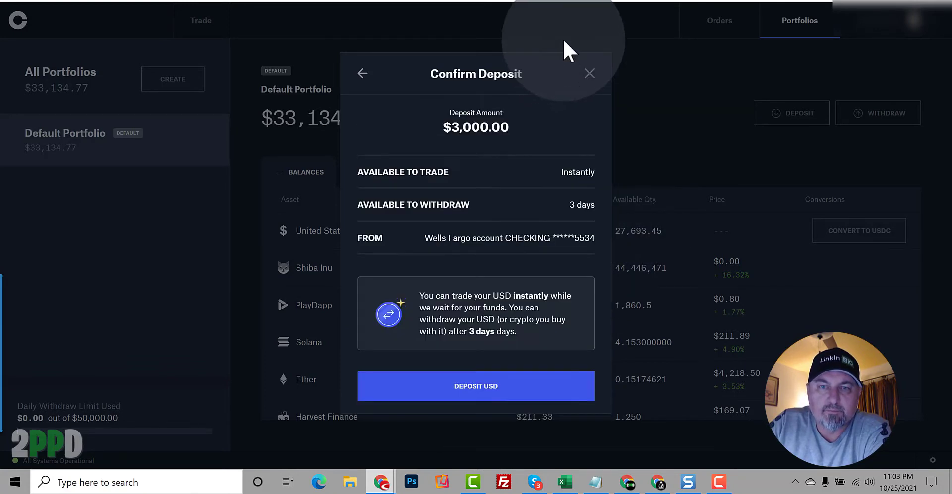
pyautogui.moveTo(436, 183)
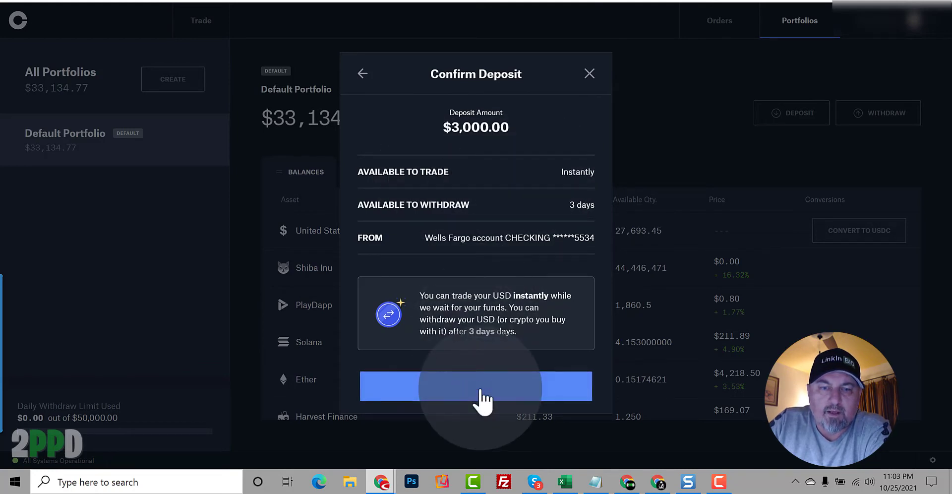
pyautogui.click(475, 386)
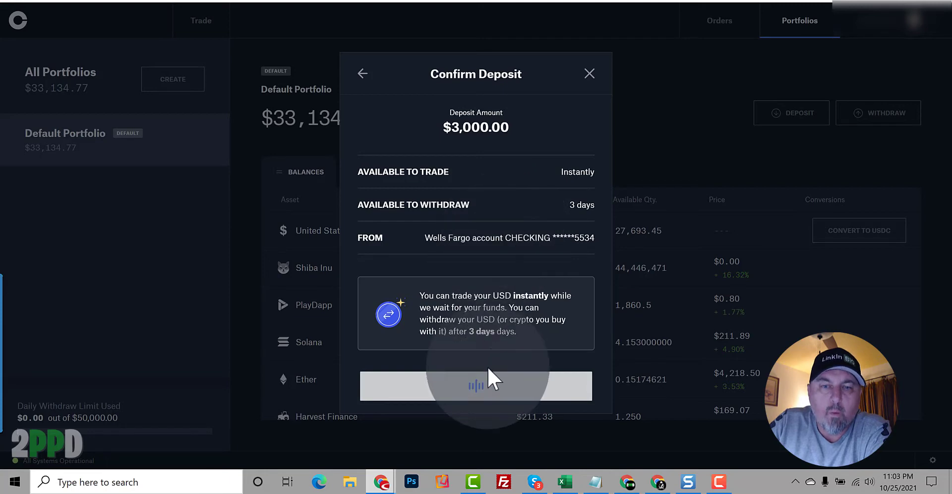
pyautogui.click(475, 385)
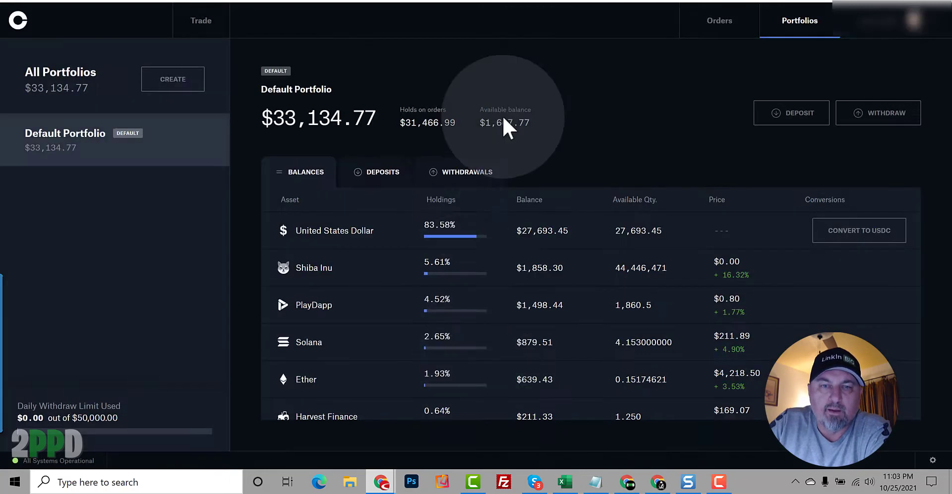
pyautogui.moveTo(515, 149)
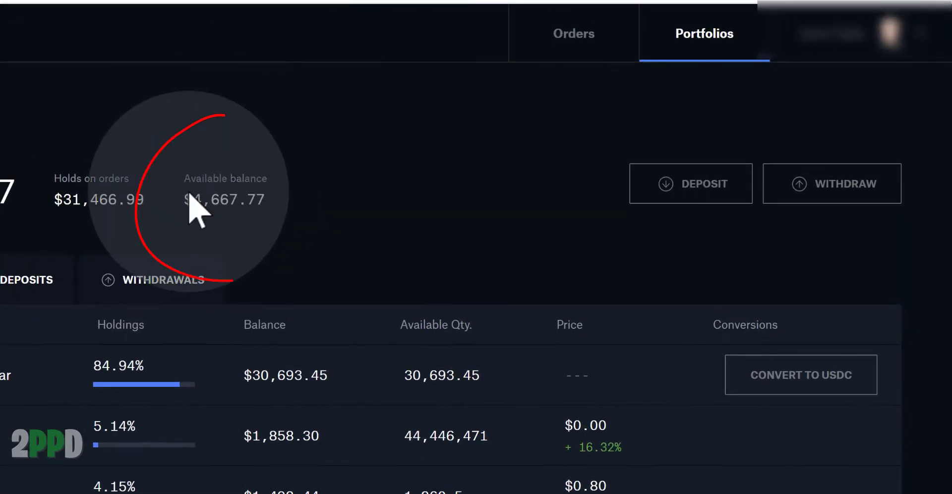
pyautogui.doubleClick(224, 200)
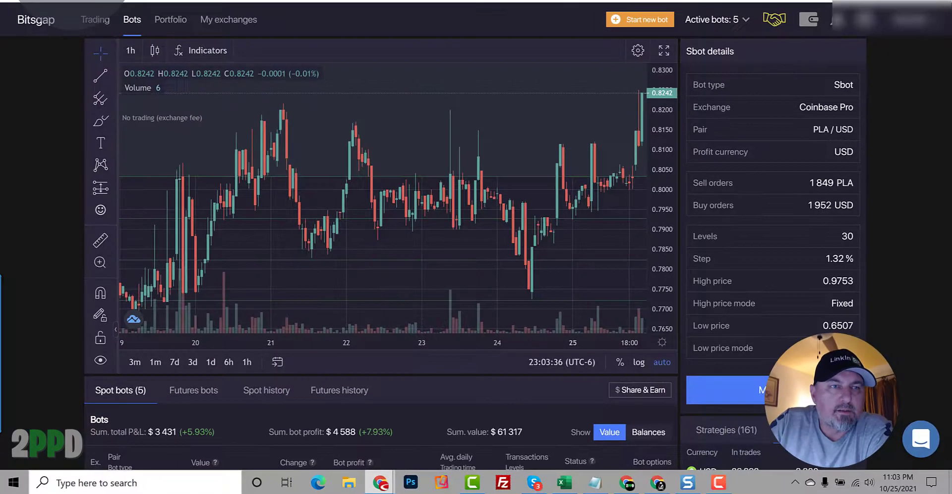
# Backtest the 15-level FET/USD grid settings, showing 18.18% monthly, and dismiss the results
pyautogui.scroll(-3)
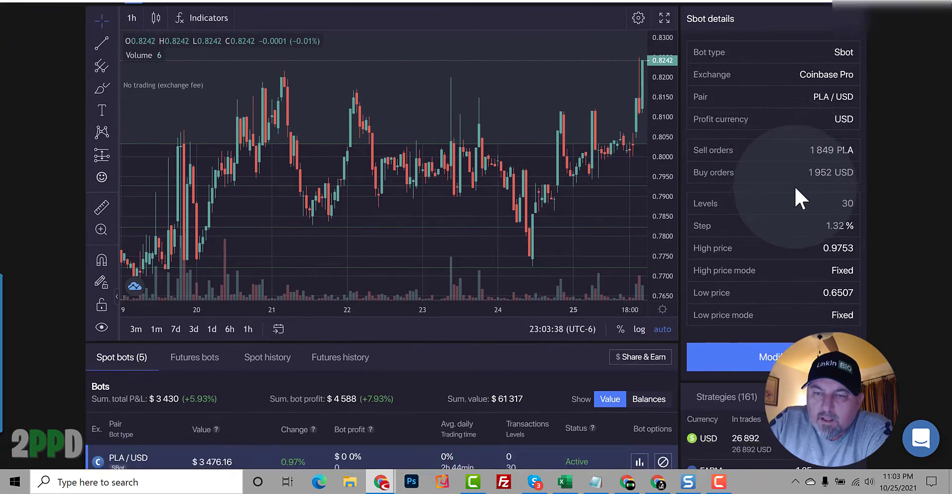
pyautogui.scroll(-3)
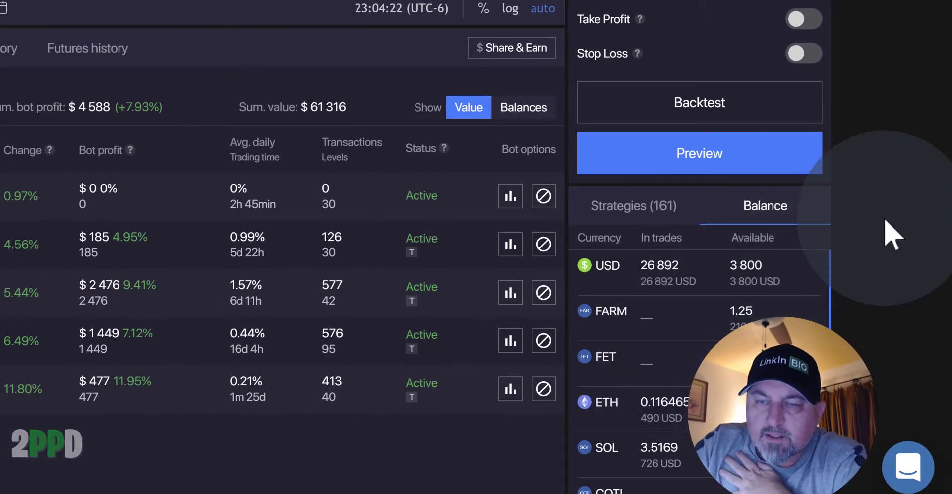
pyautogui.click(700, 103)
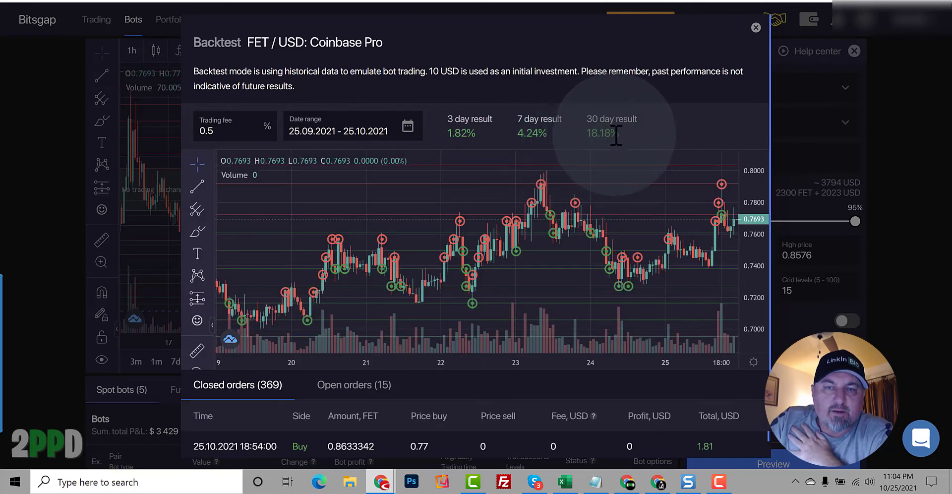
pyautogui.moveTo(687, 125)
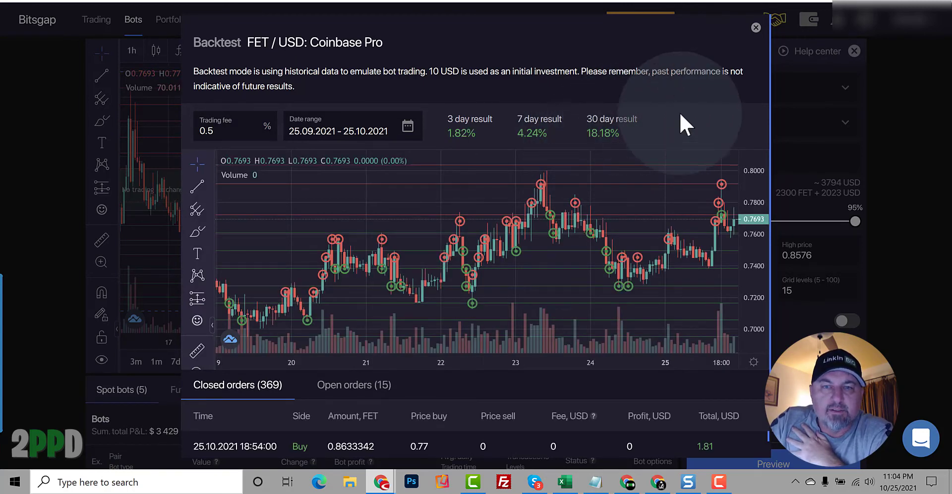
pyautogui.moveTo(756, 28)
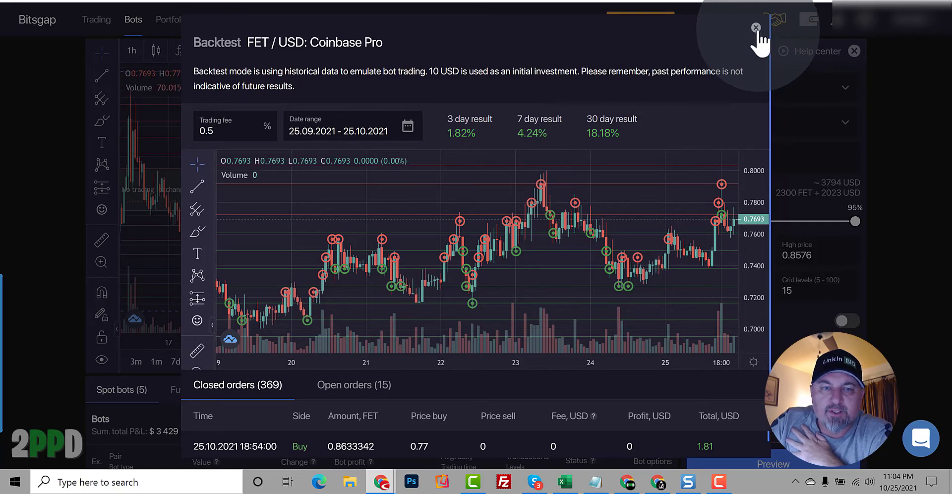
pyautogui.click(756, 28)
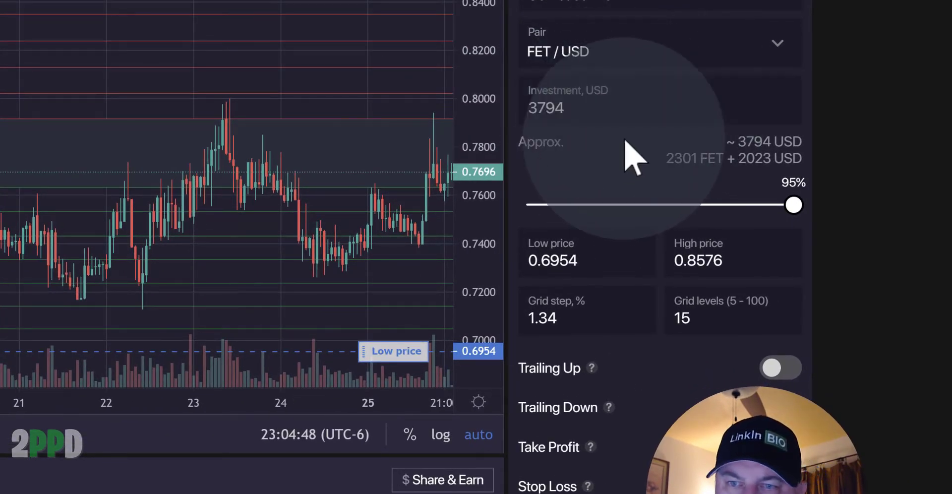
# Preview the Start Sbot summary and agree to market-buy 2070.6 FET to start the bot
pyautogui.scroll(-3)
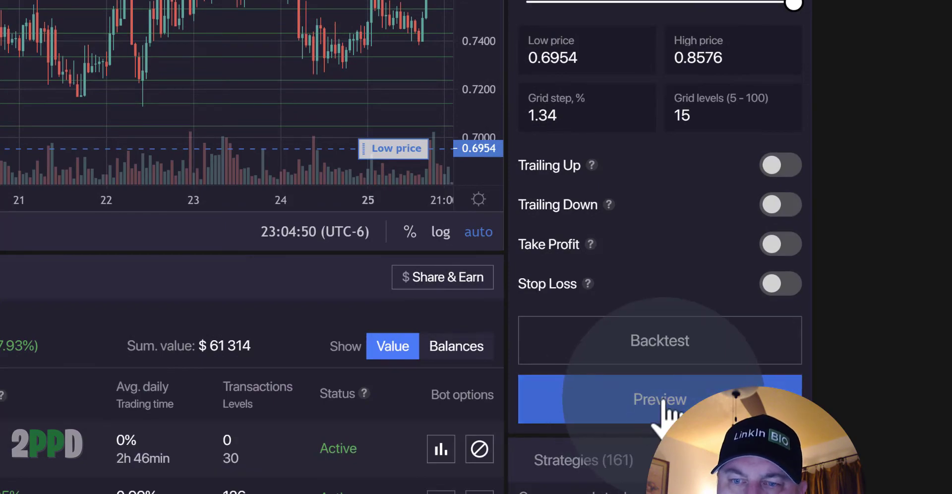
pyautogui.click(659, 399)
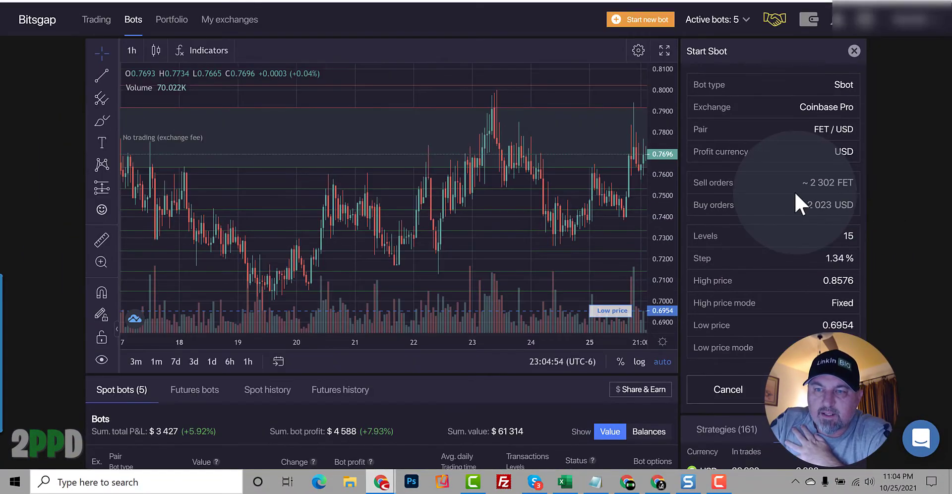
pyautogui.moveTo(744, 380)
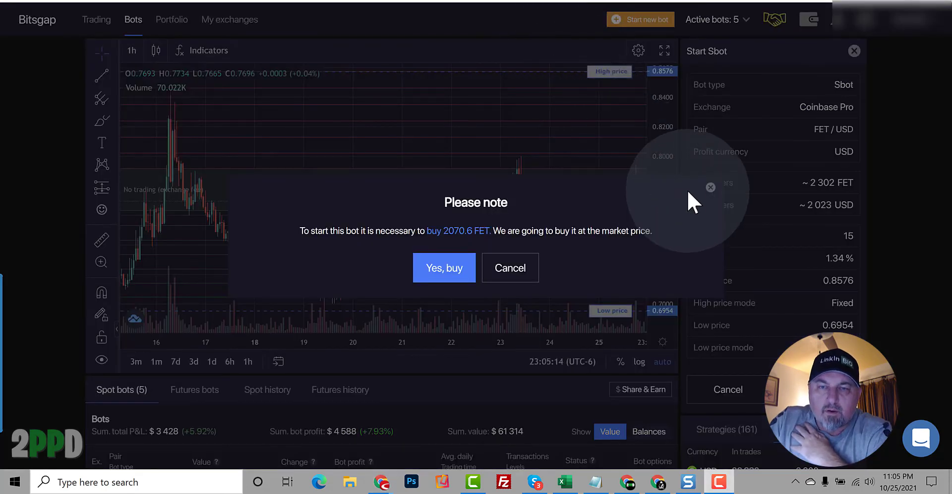
pyautogui.moveTo(641, 206)
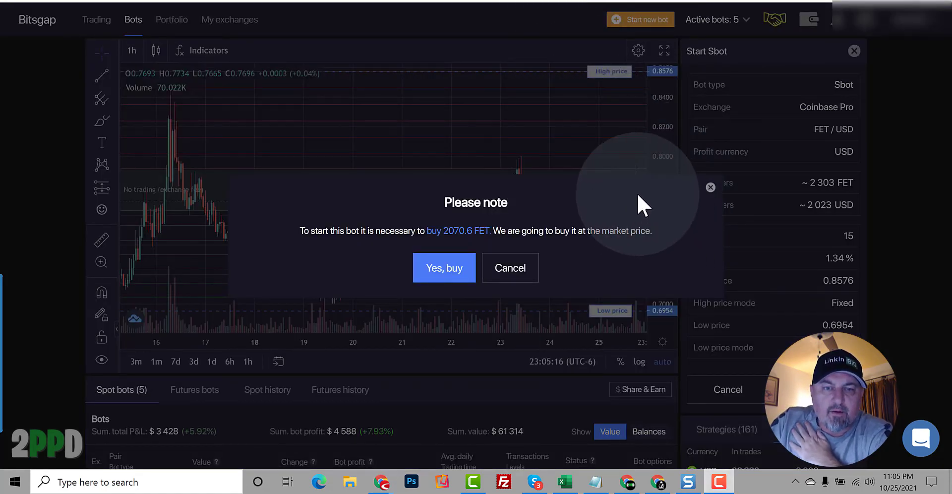
pyautogui.moveTo(458, 237)
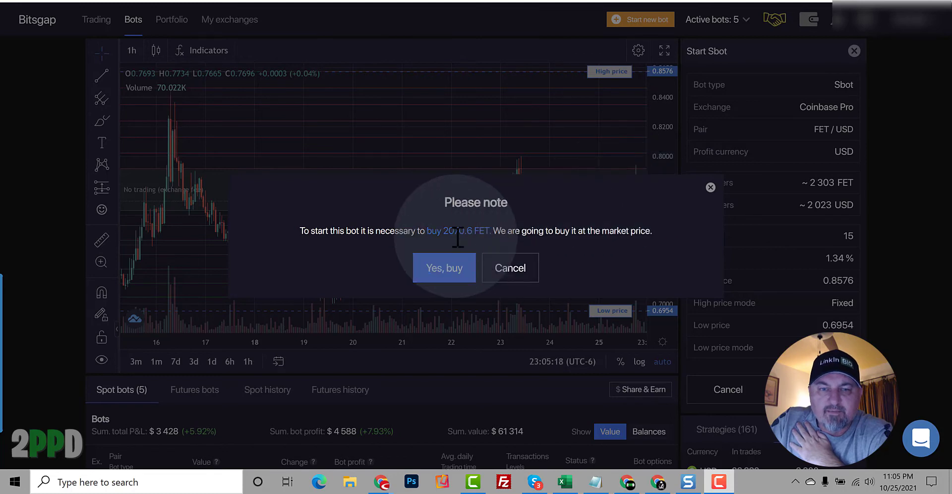
pyautogui.click(510, 268)
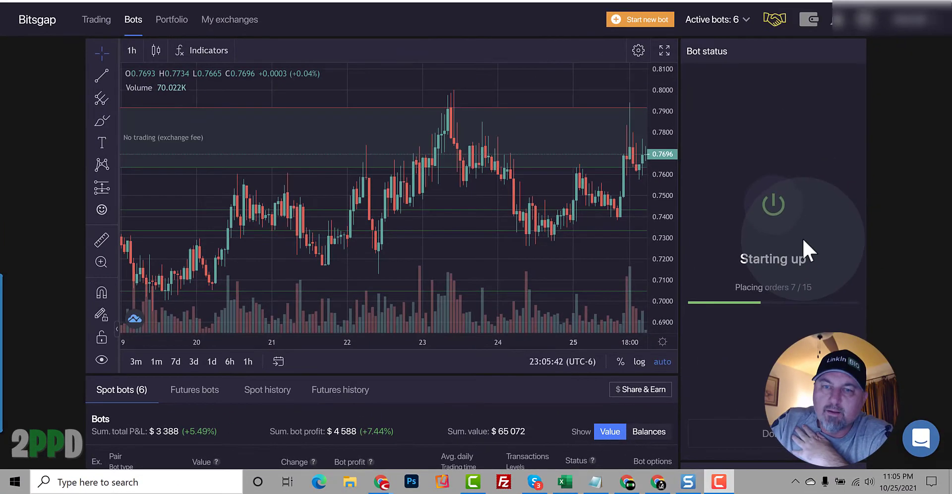
# Watch the FET/USD bot finish placing its 15 orders and appear active at $3,790.70
pyautogui.scroll(-3)
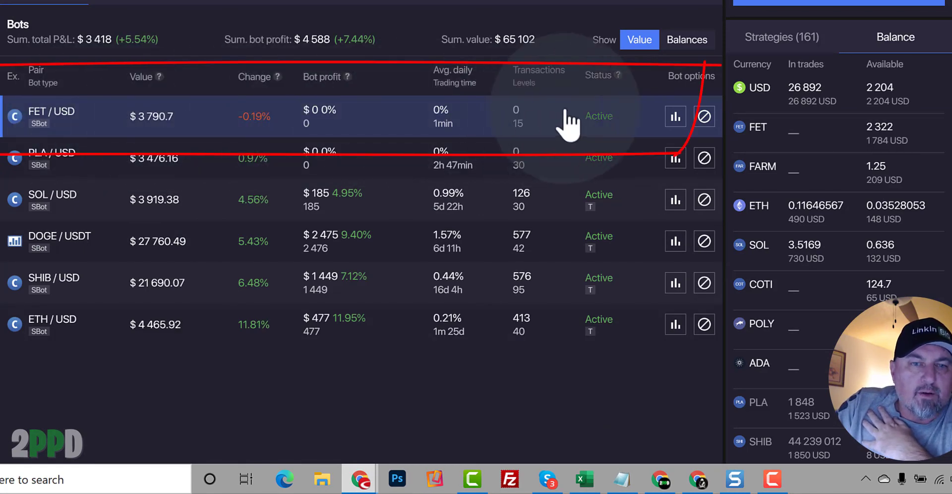
pyautogui.click(676, 116)
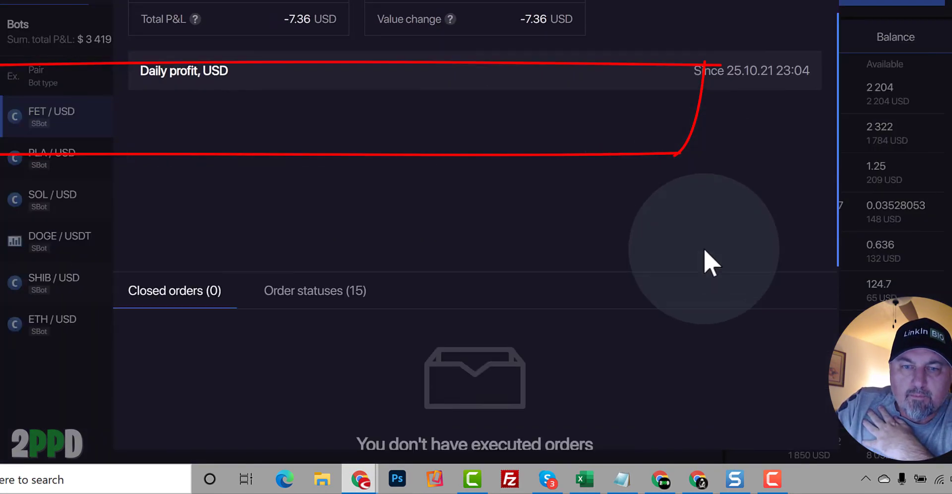
pyautogui.click(51, 117)
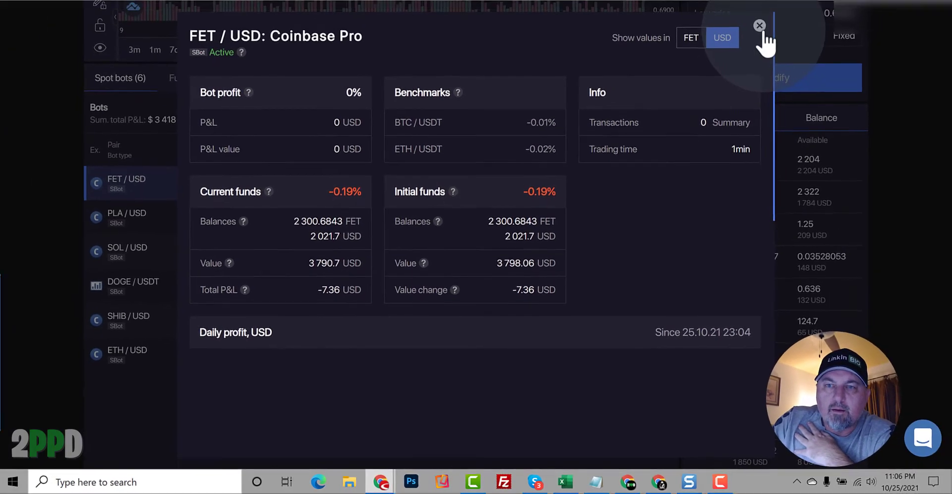
pyautogui.click(760, 26)
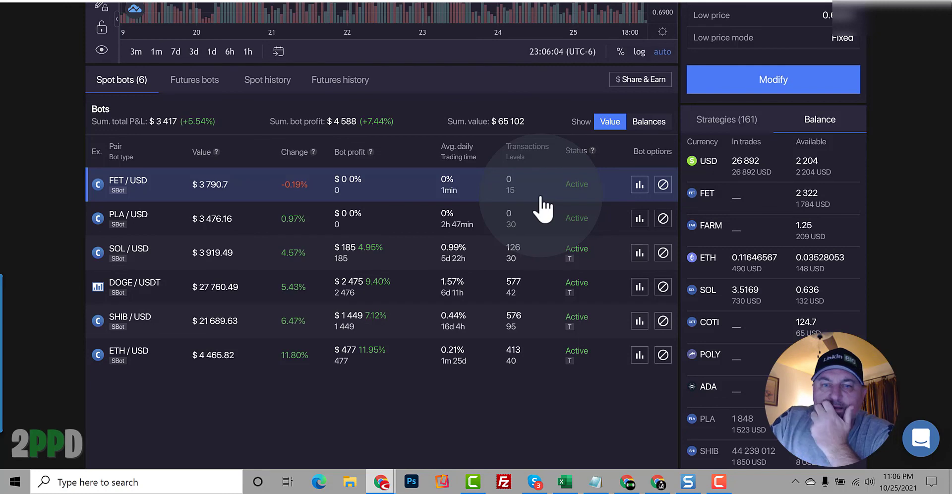
pyautogui.moveTo(524, 201)
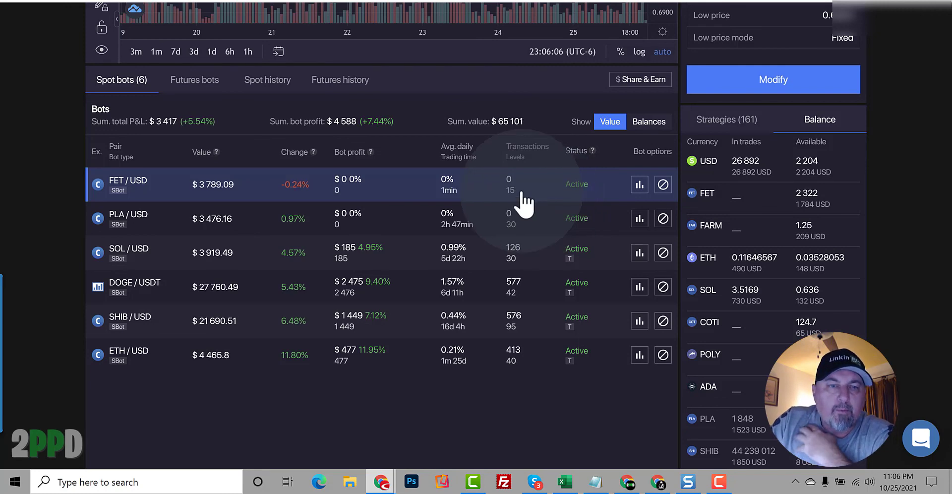